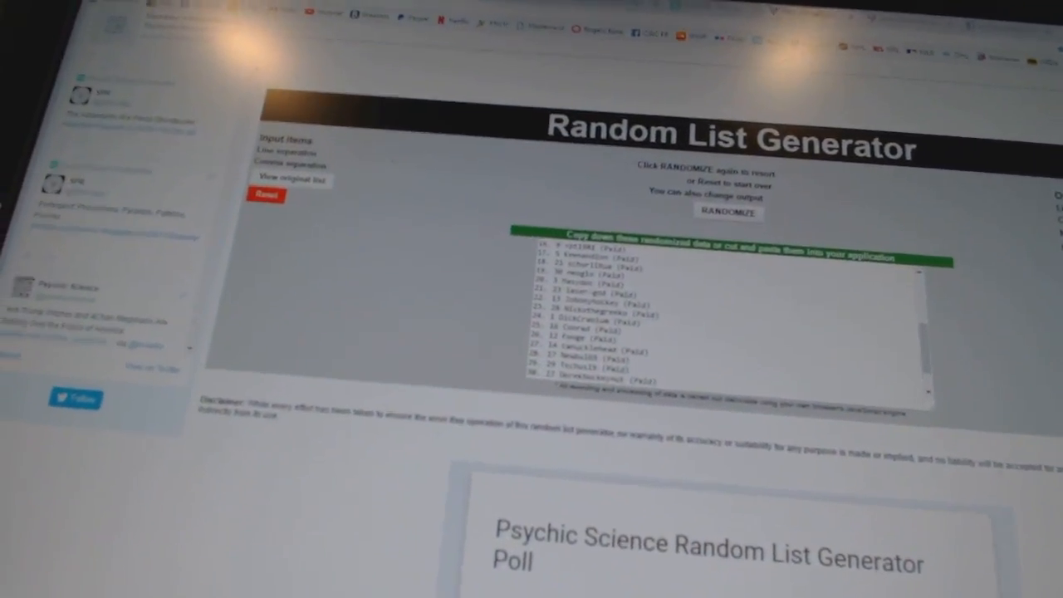
- Scroll to the output box and select the randomized list of paid-entry names
scroll("down", 3)
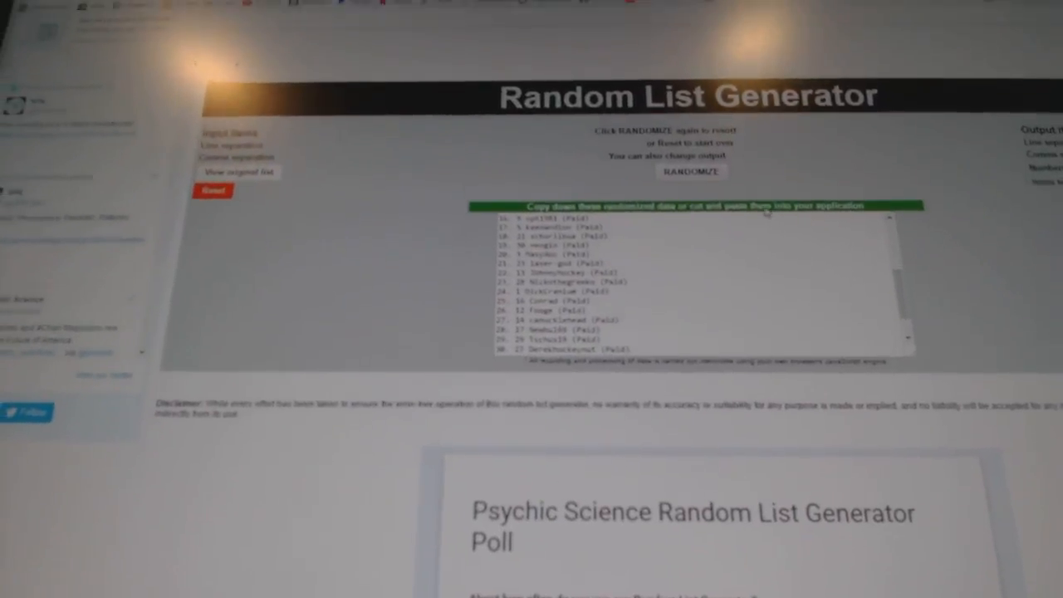
left_click(691, 171)
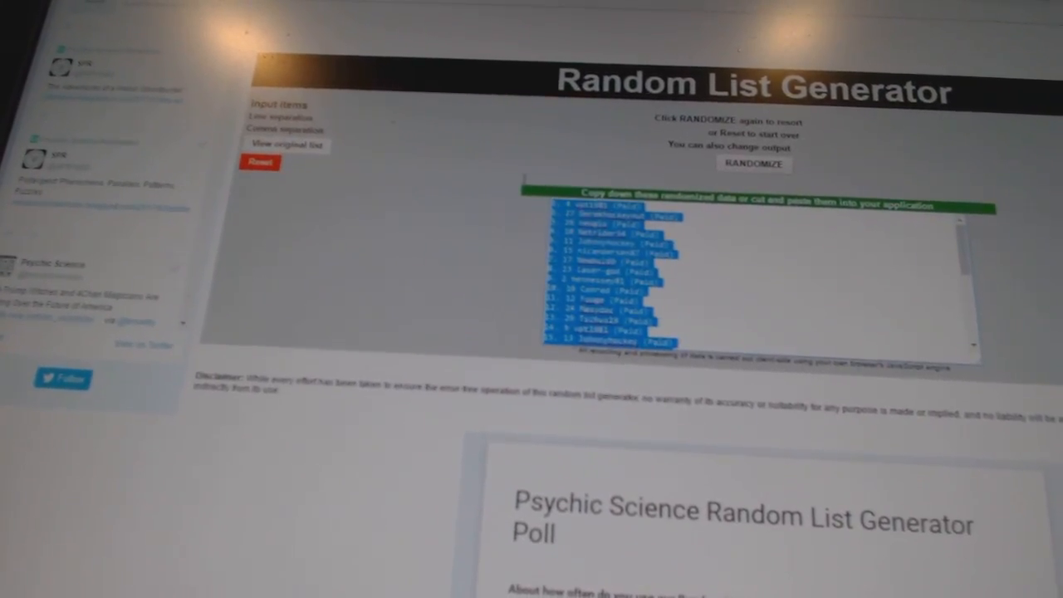
- Reshuffle the hockey team cities and bring up the copy menu on the output list
left_click(753, 163)
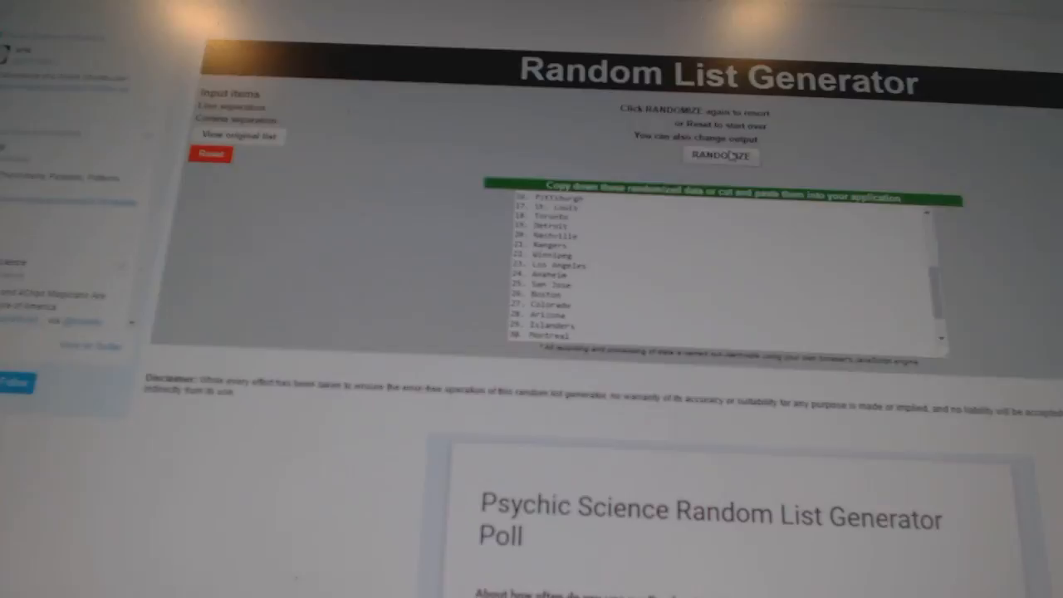
left_click(721, 156)
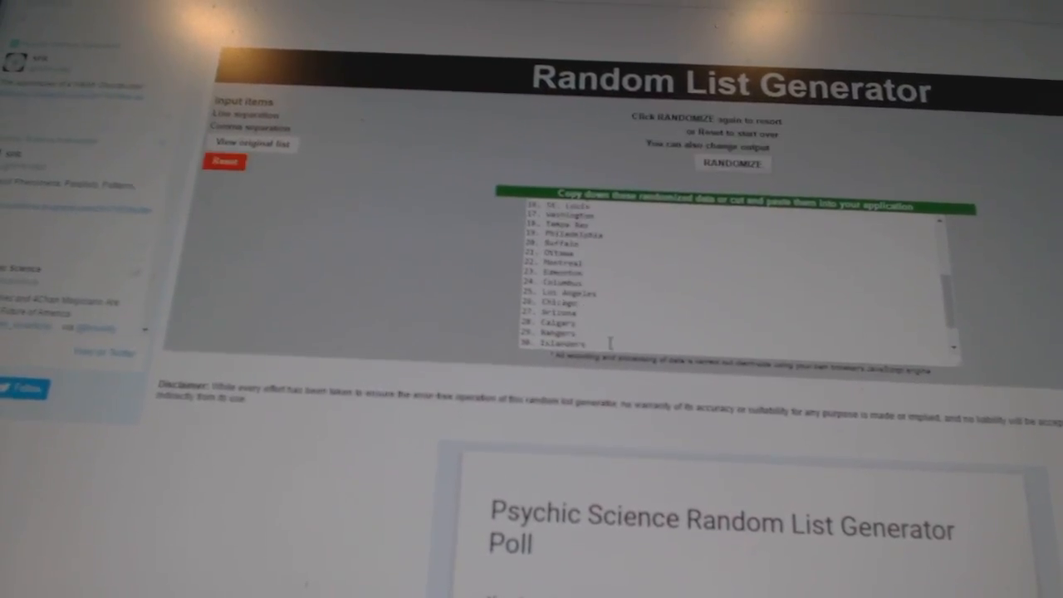
right_click(582, 283)
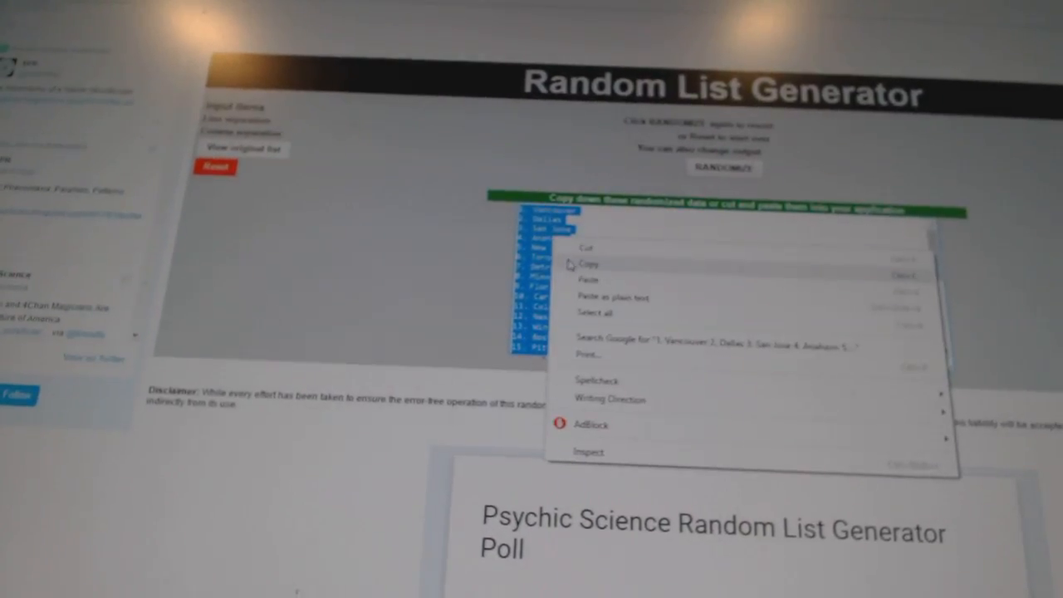